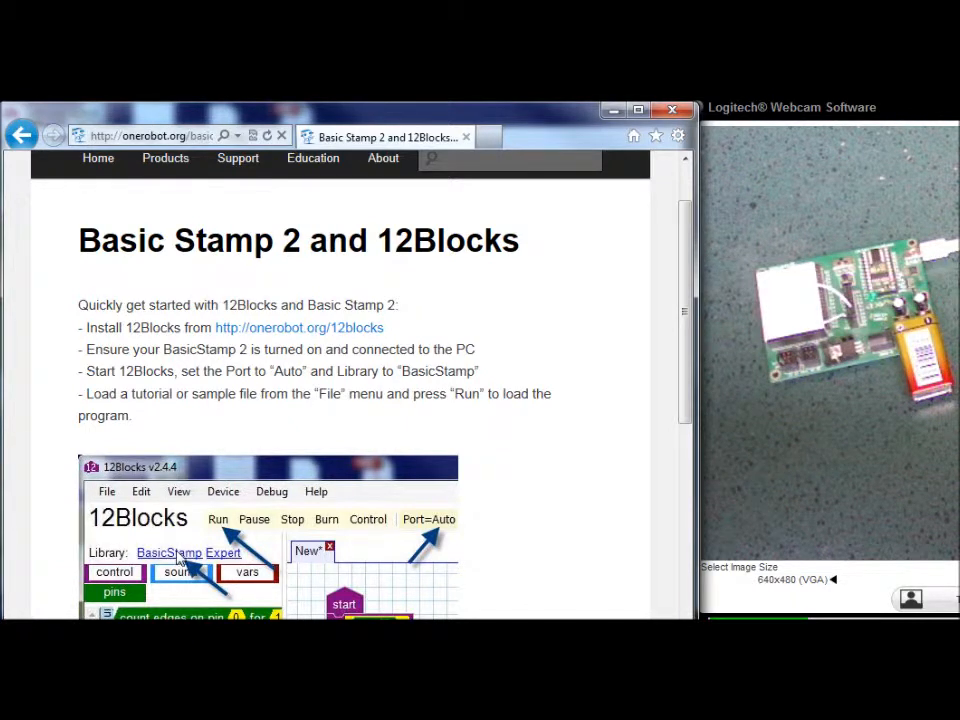
mouse_move(256, 470)
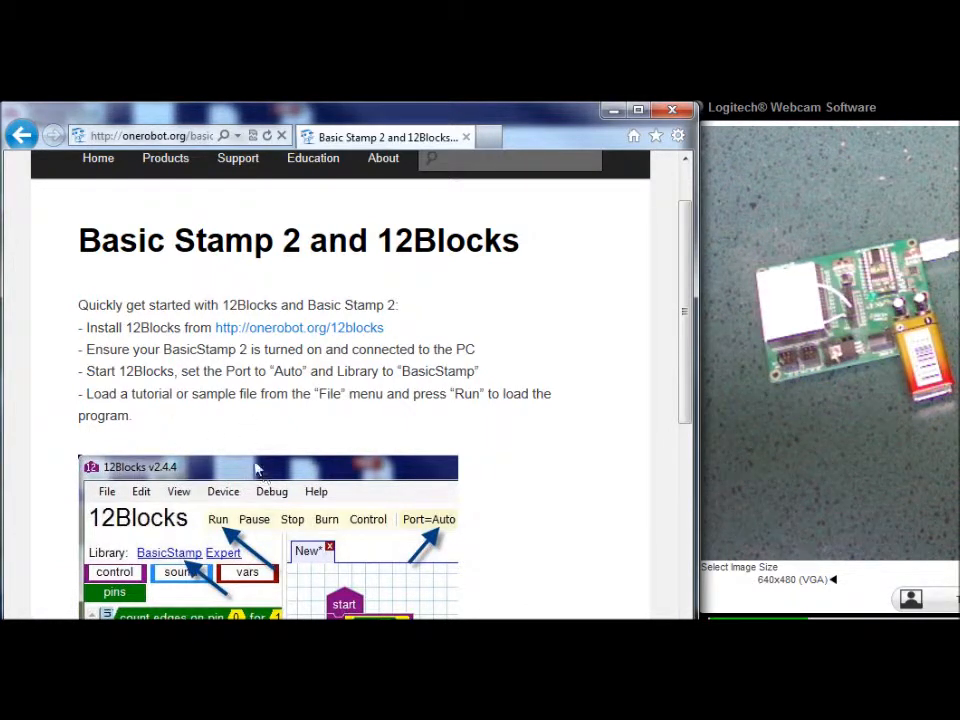
mouse_move(233, 520)
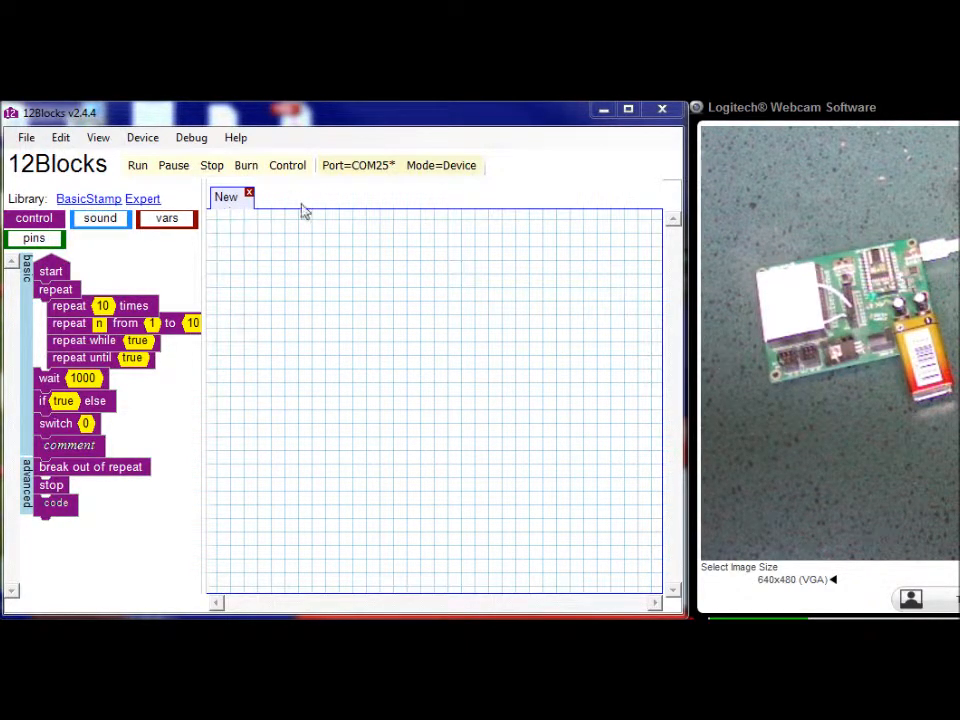
Step: Set the connection port to Auto and load the blink tutorial
click(357, 165)
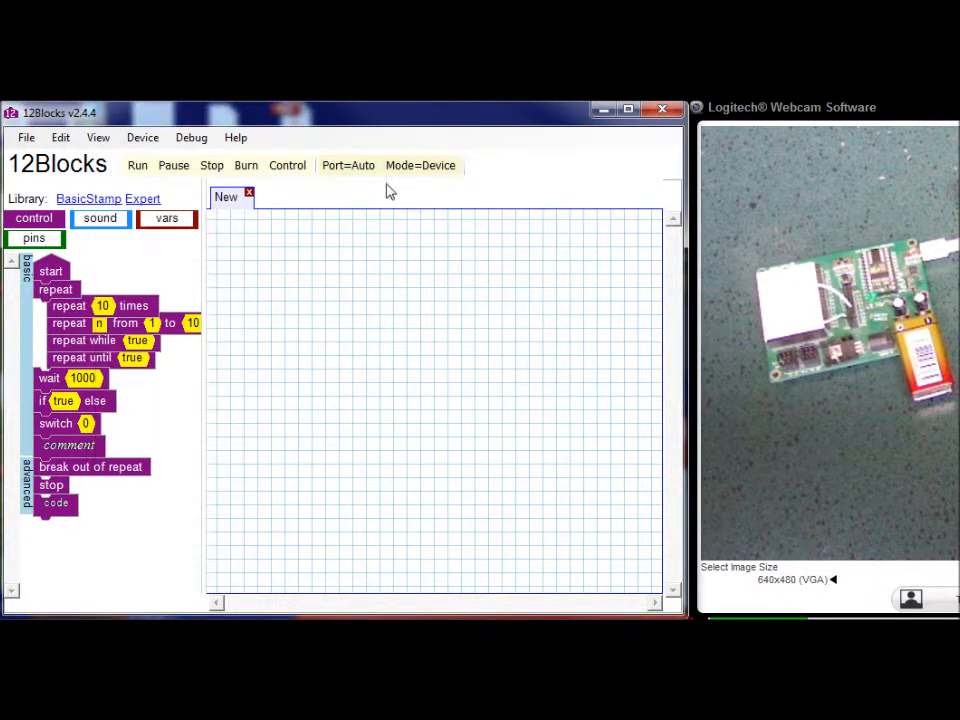
mouse_move(293, 297)
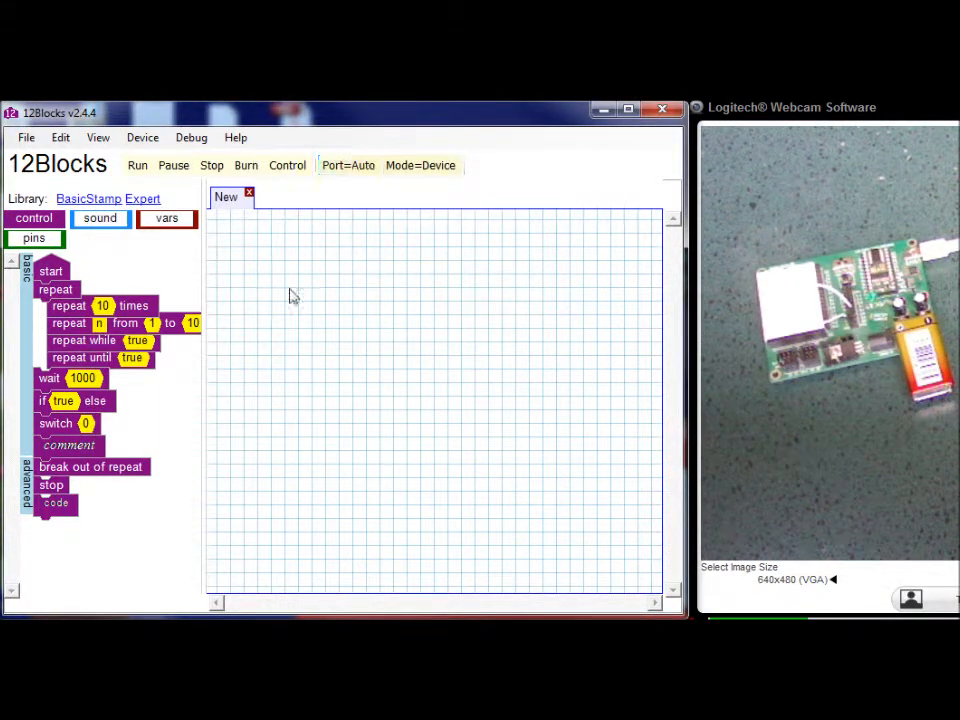
click(26, 137)
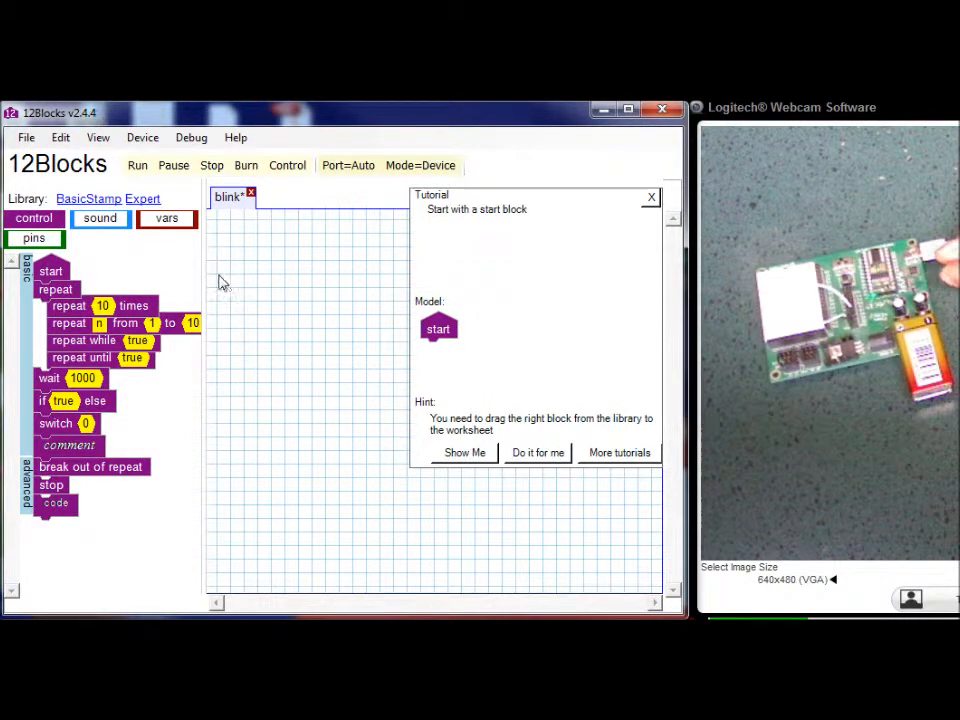
mouse_move(440, 335)
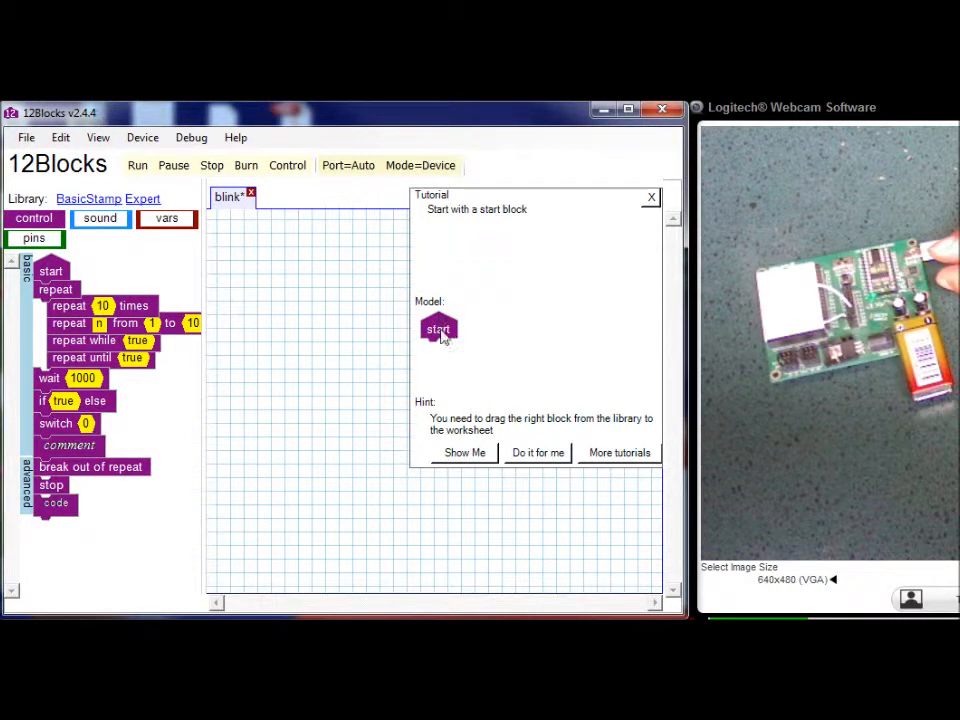
mouse_move(445, 358)
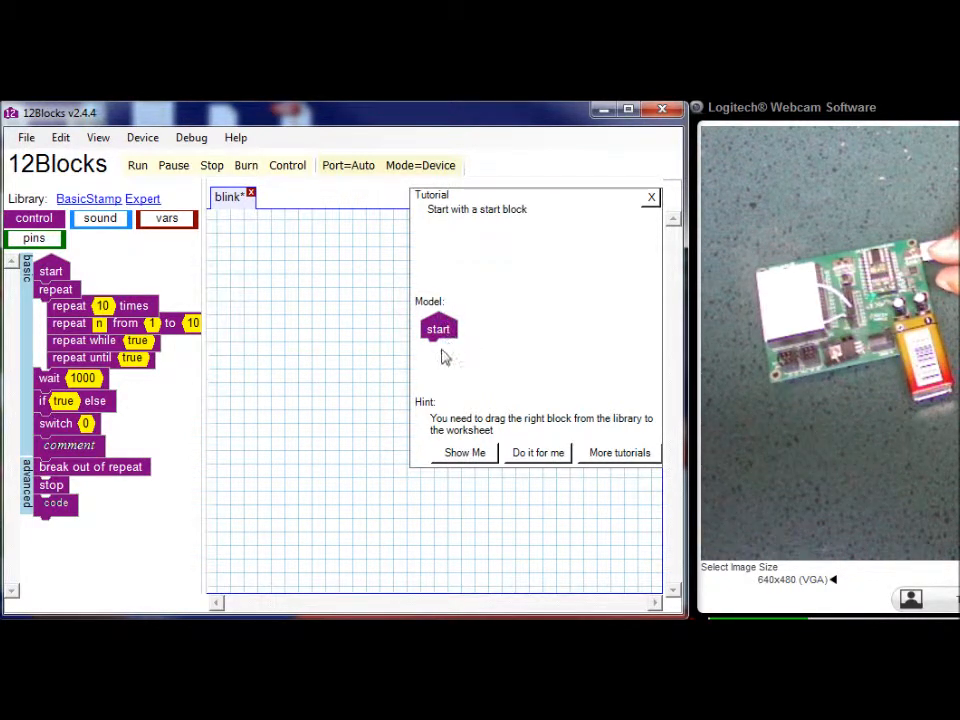
mouse_move(360, 425)
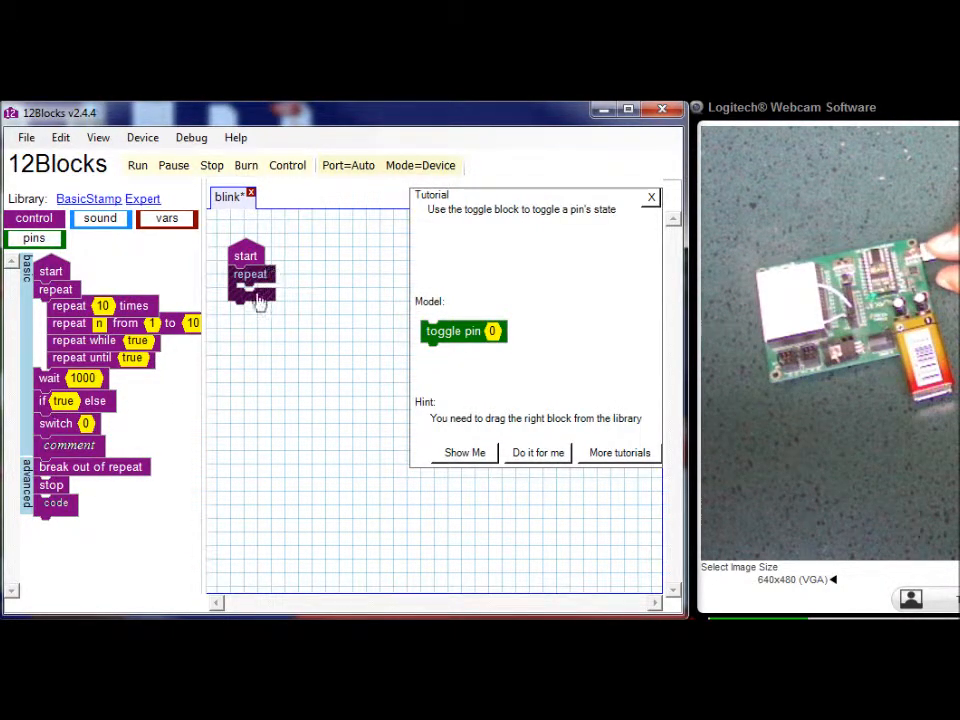
Step: Add a toggle pin 0 block from the pins library inside the repeat loop
click(34, 238)
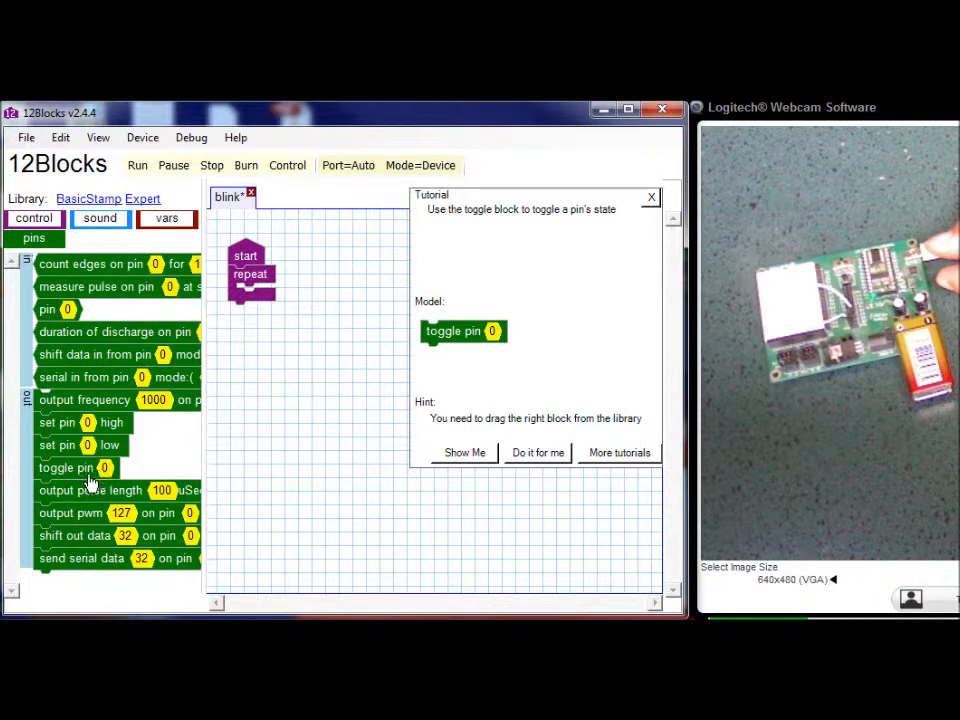
drag(66, 467, 270, 293)
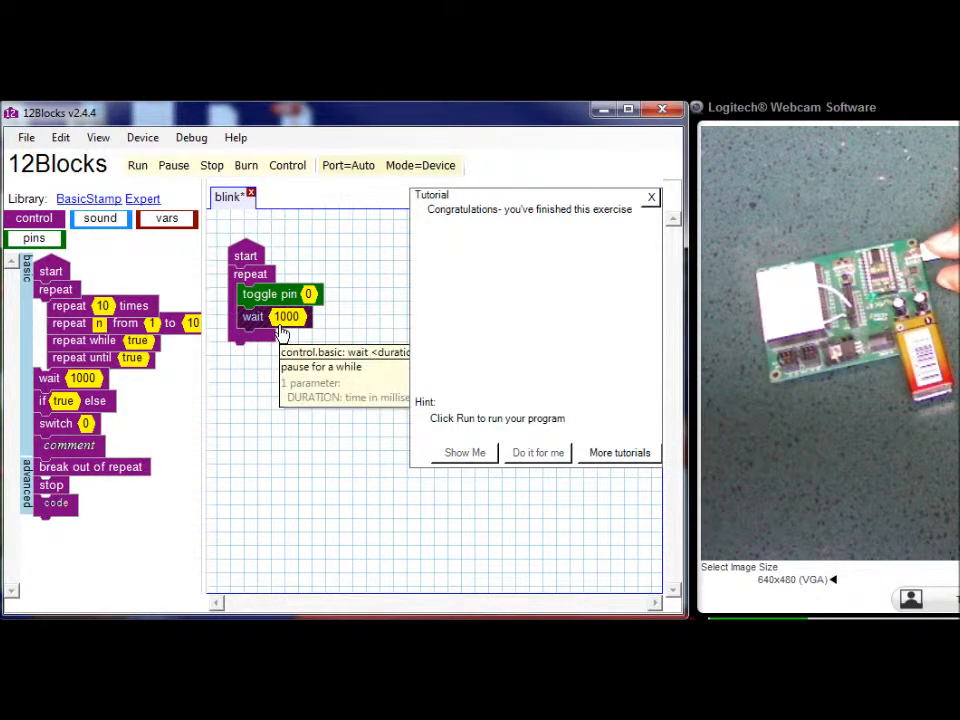
mouse_move(540, 278)
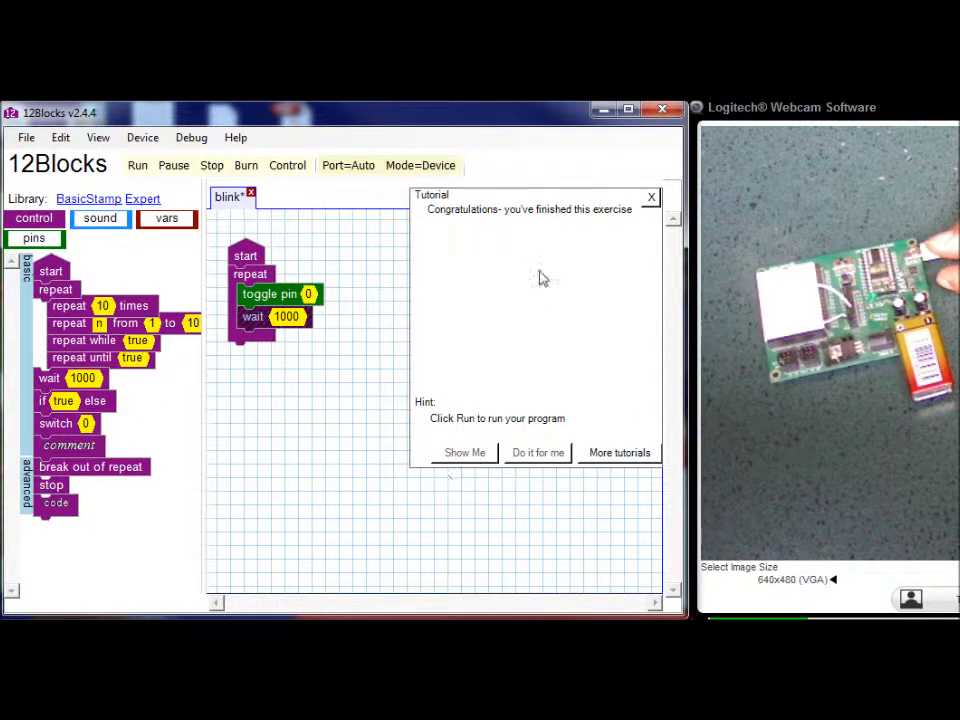
Step: Close the finished tutorial and change the wait value from 1000 to 200
click(651, 197)
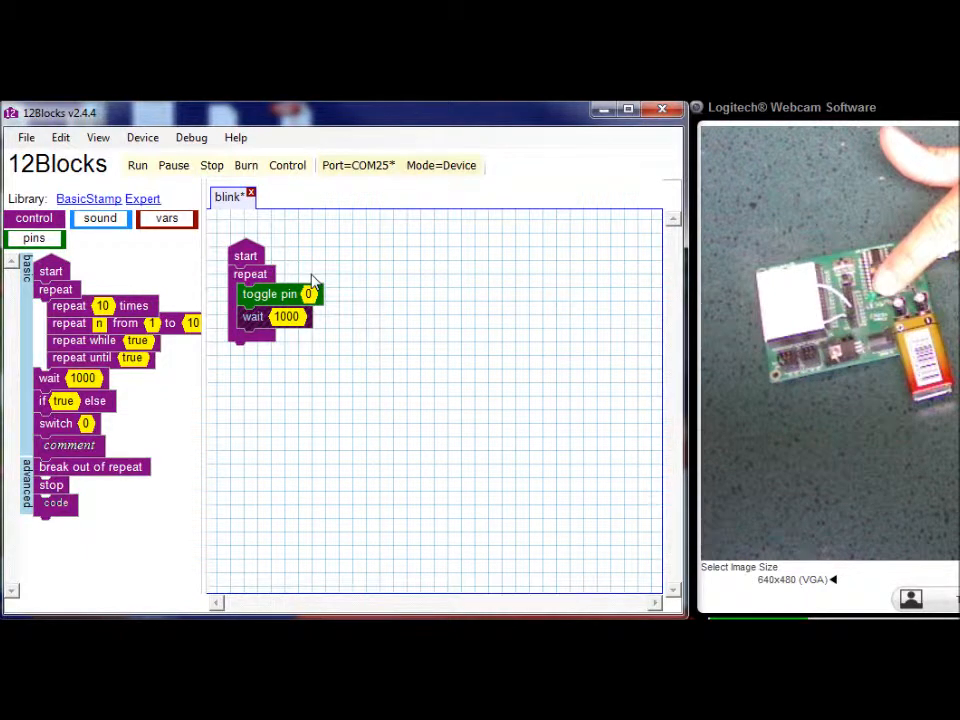
click(286, 316)
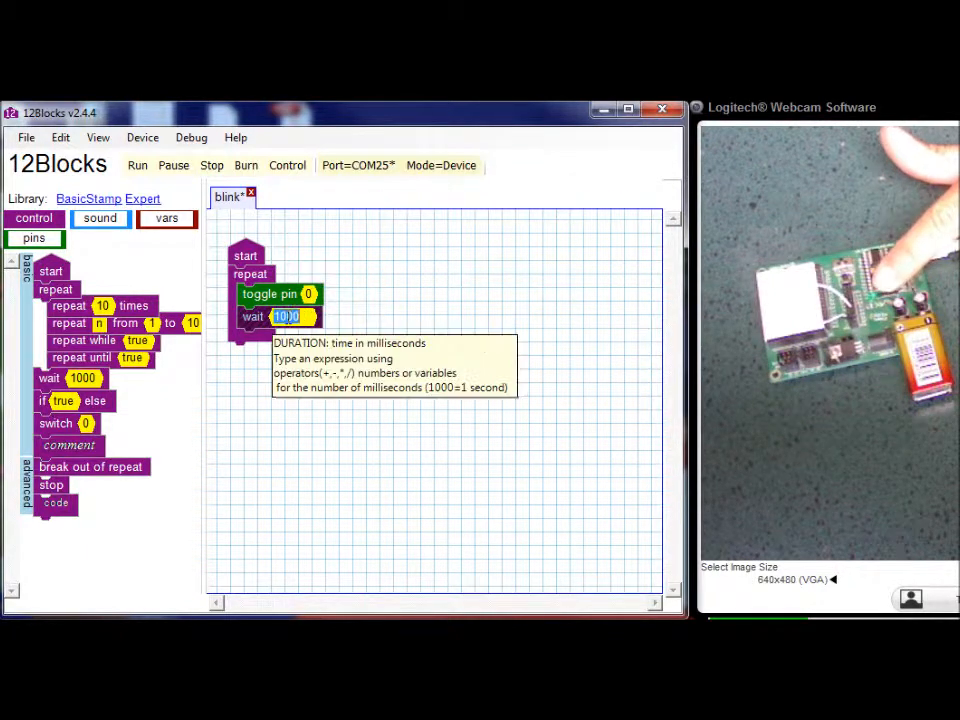
text(2)
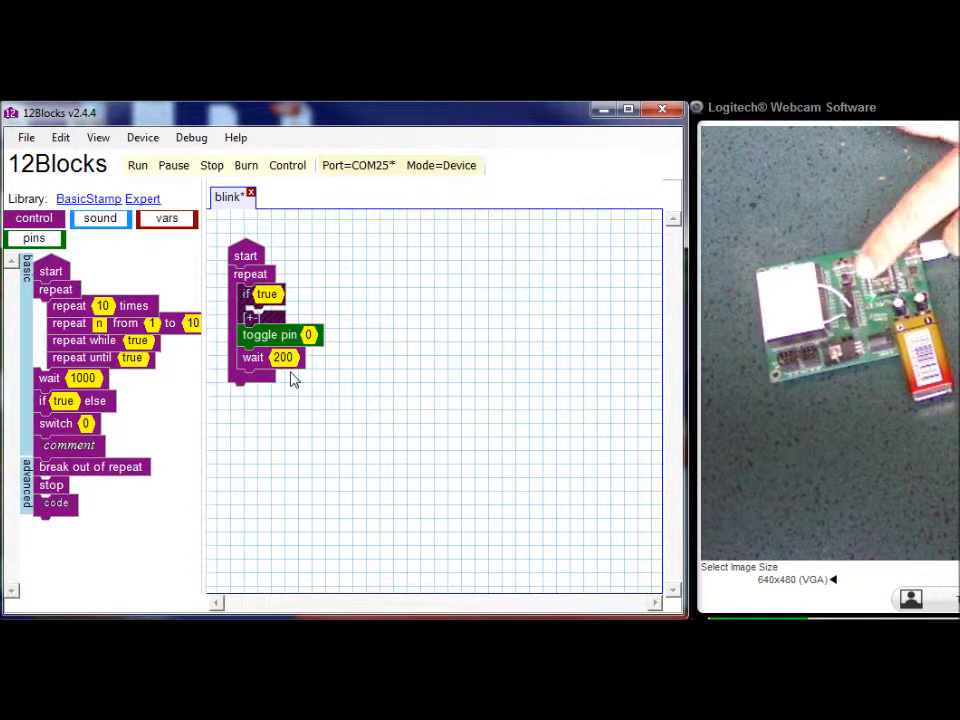
mouse_move(238, 380)
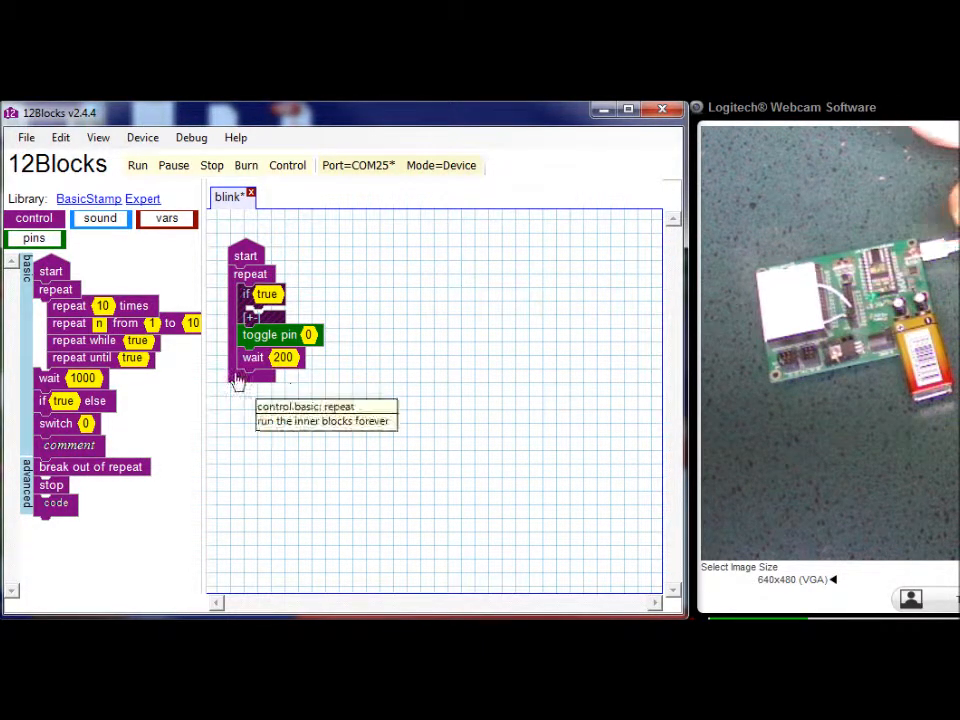
Step: Use the pins library for the pin 2 condition, then run the program on the board
click(33, 238)
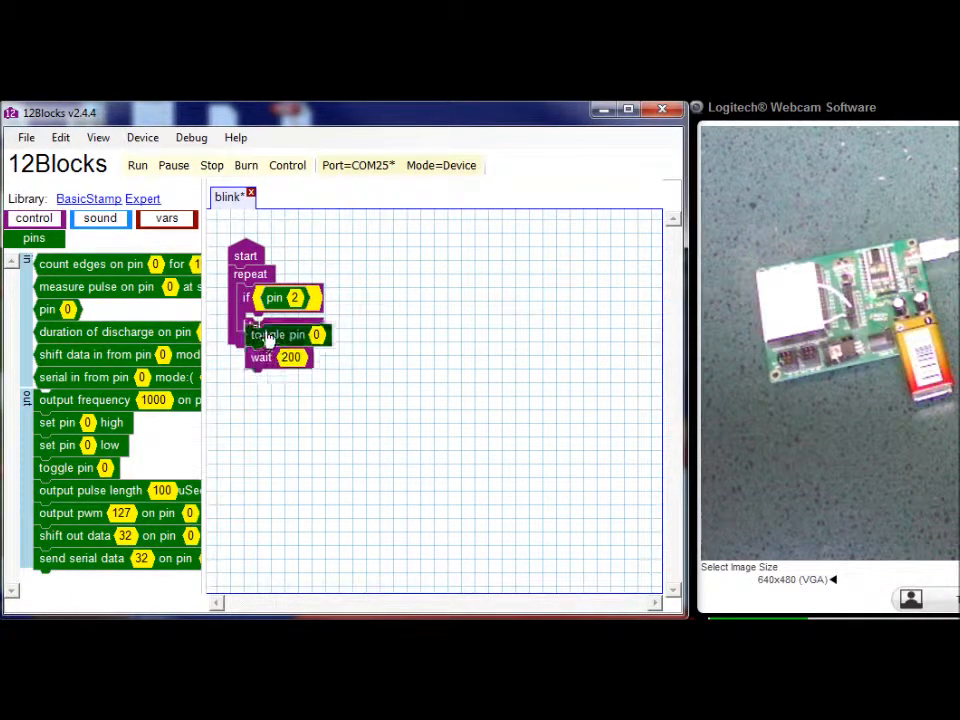
click(137, 165)
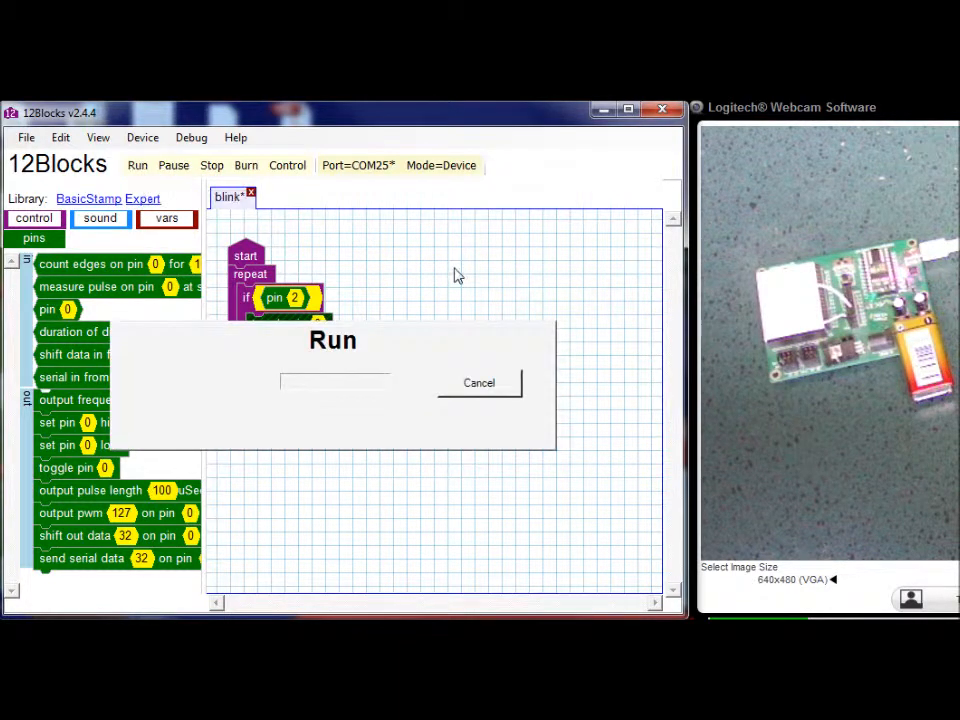
click(478, 382)
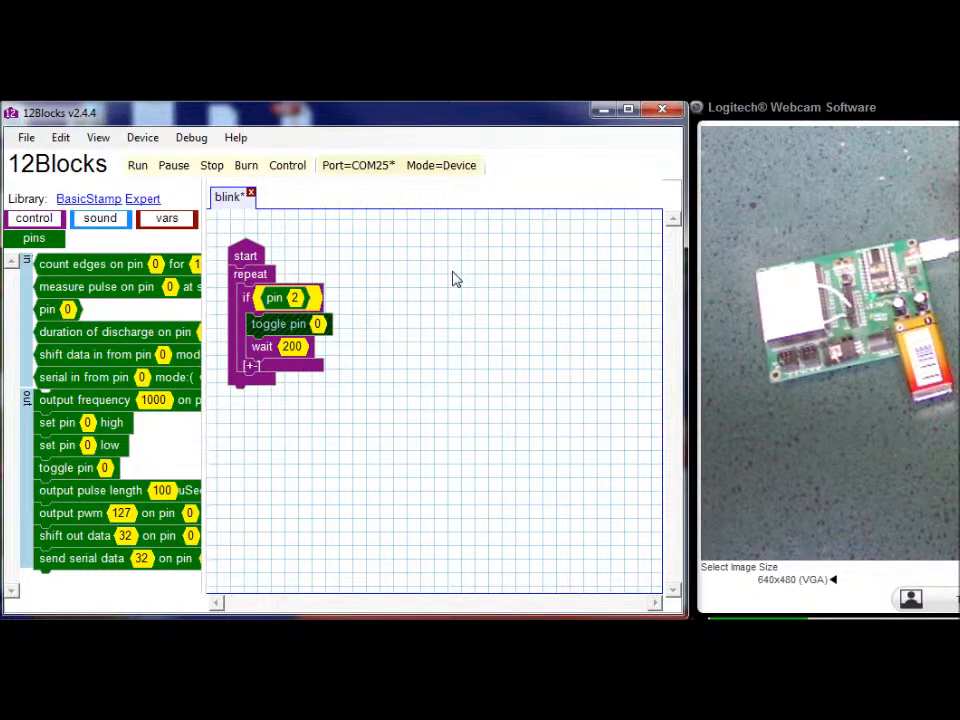